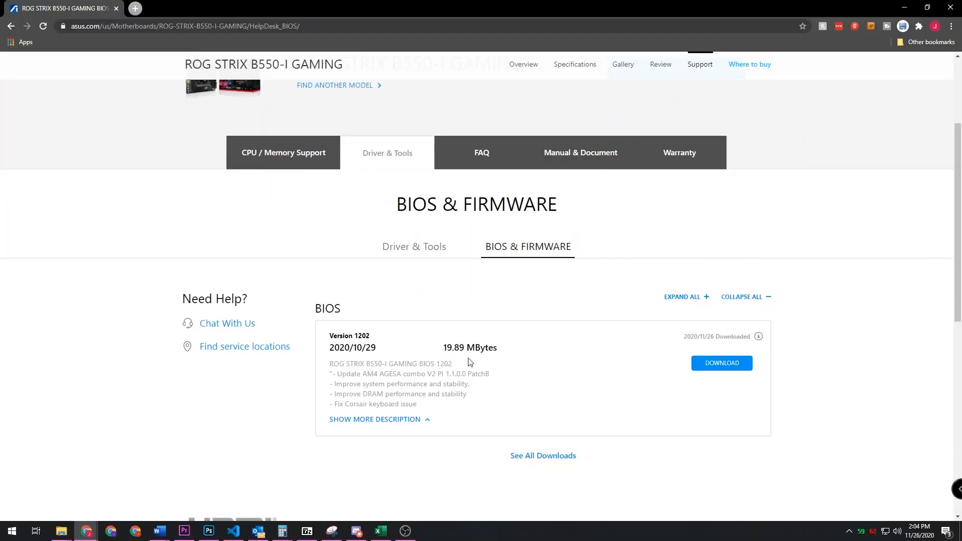
mouse_move(720, 363)
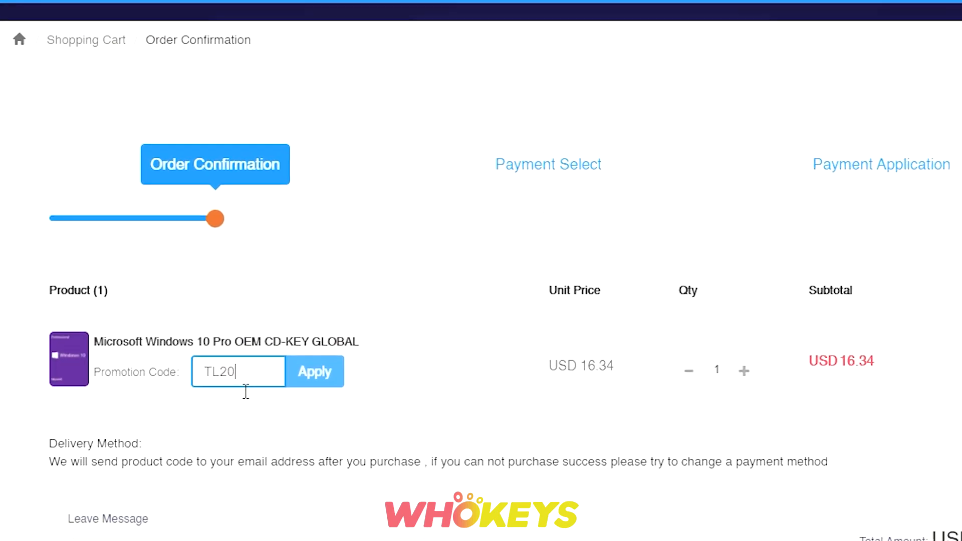
Step: Enter promotion code TL20 on the Windows 10 Pro OEM order at USD 16.34
click(314, 371)
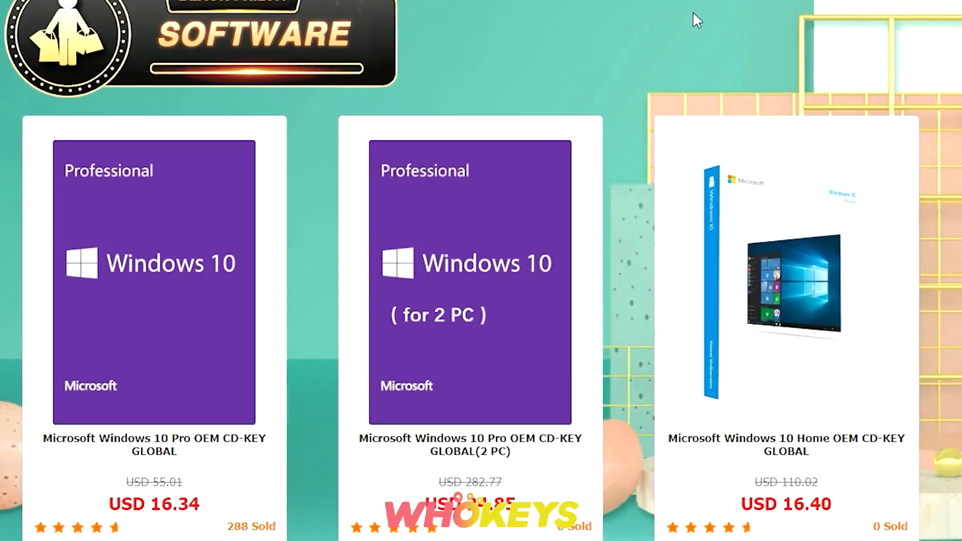
click(155, 283)
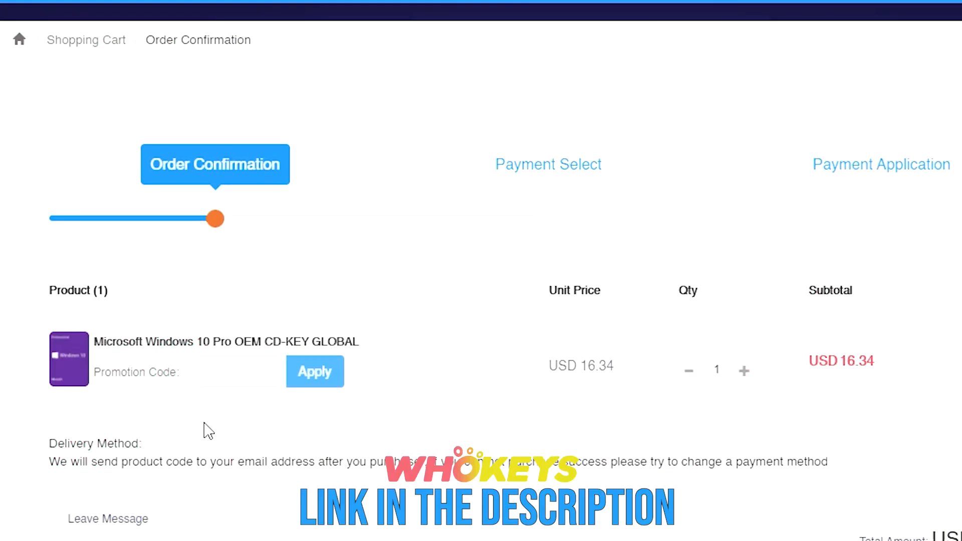
text(TL20)
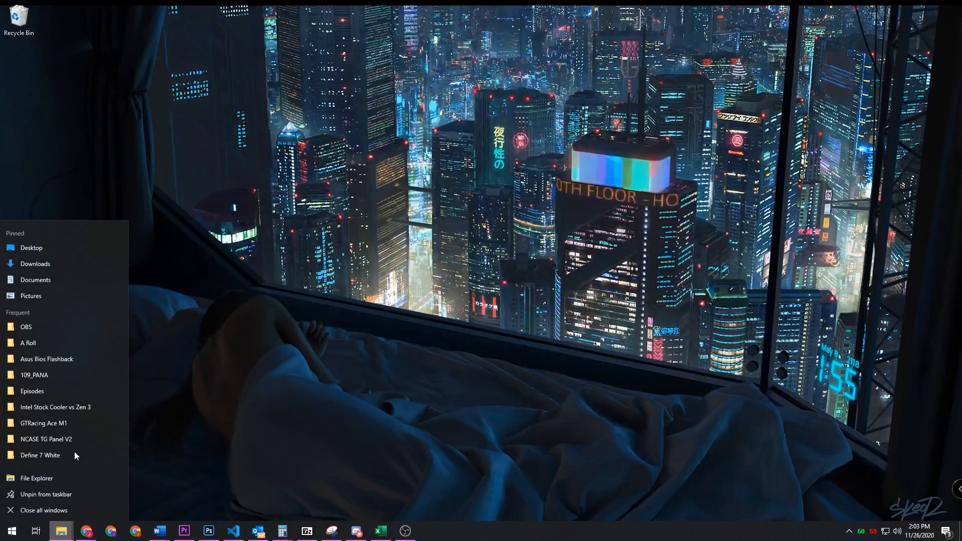
Step: Bring up the Format dialog for USB DRIVE (F:) with FAT32 and label USB
click(36, 478)
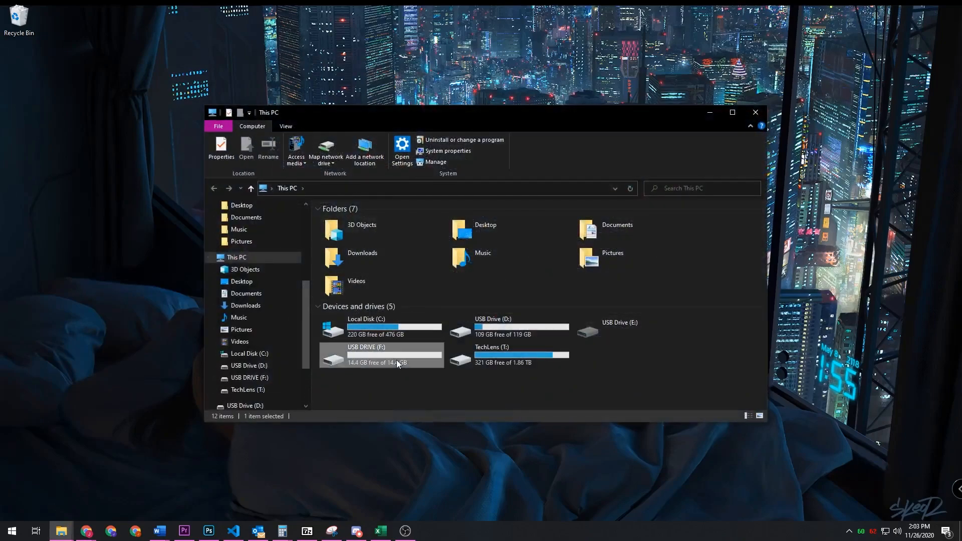
right_click(381, 355)
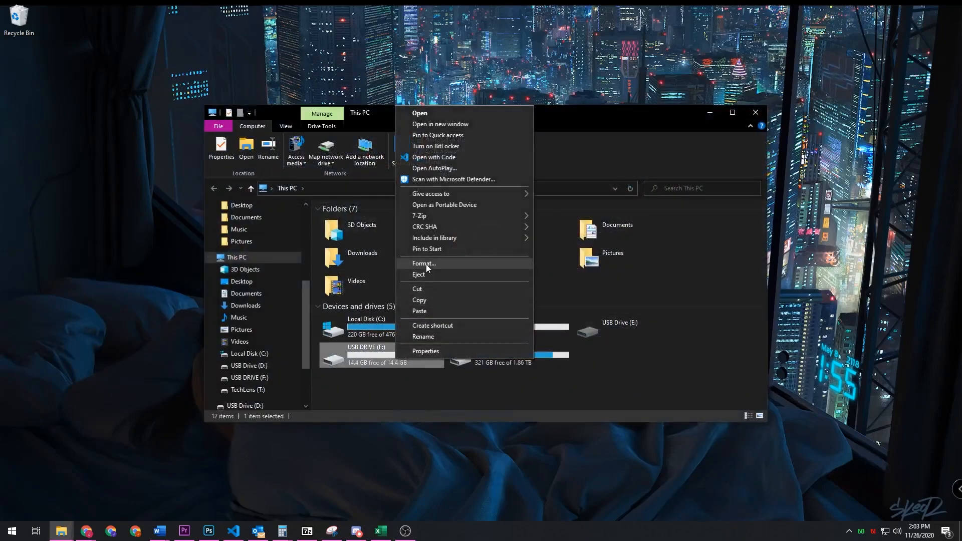
click(423, 264)
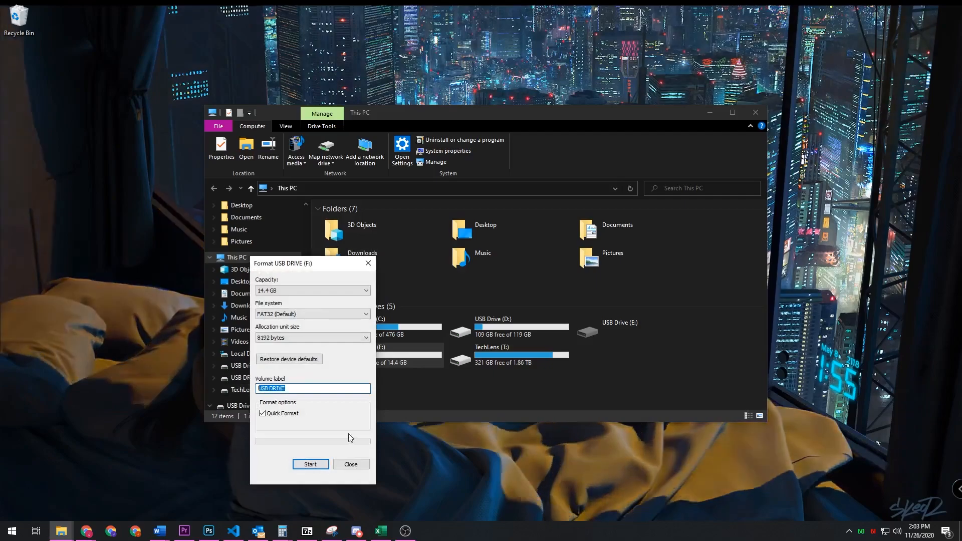
text(USB)
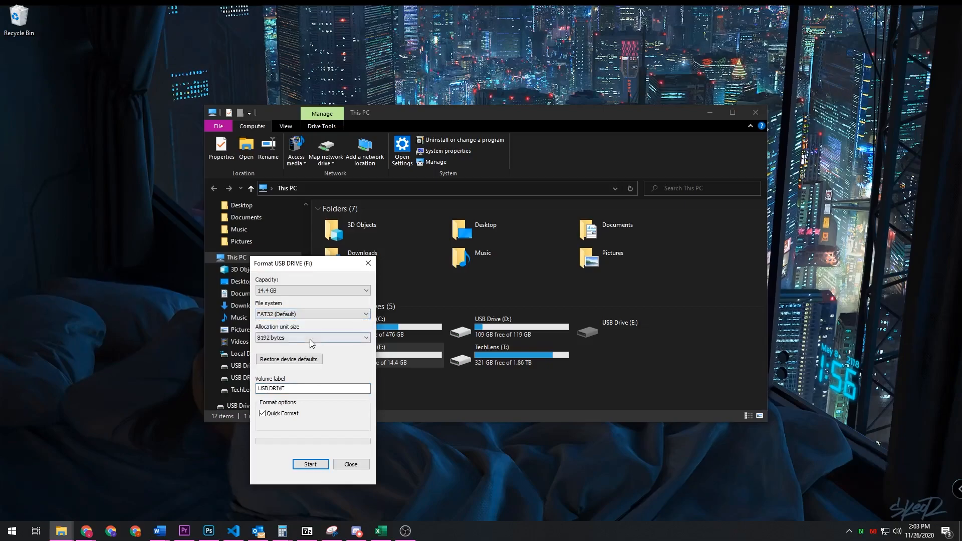
Step: Run the quick format, confirm the erase warning and acknowledge completion
click(310, 464)
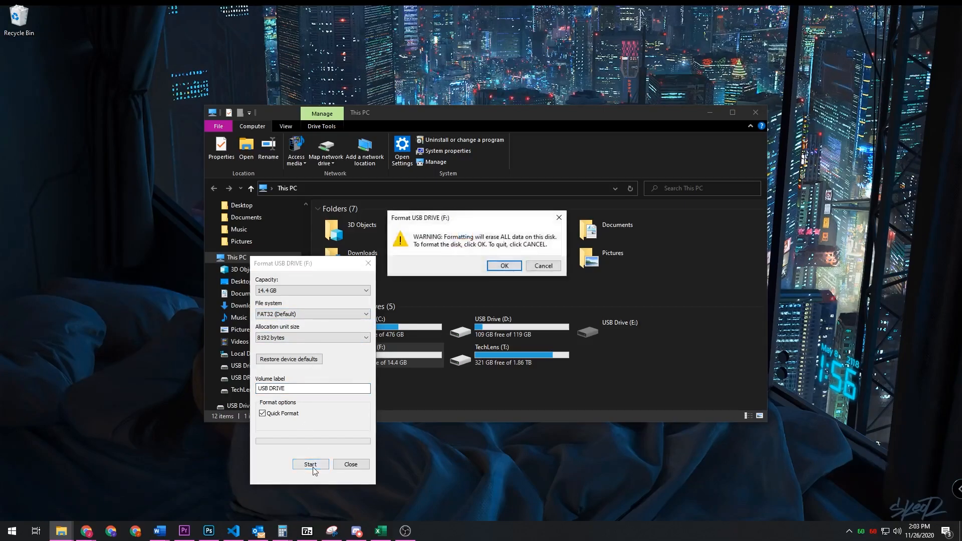
click(503, 265)
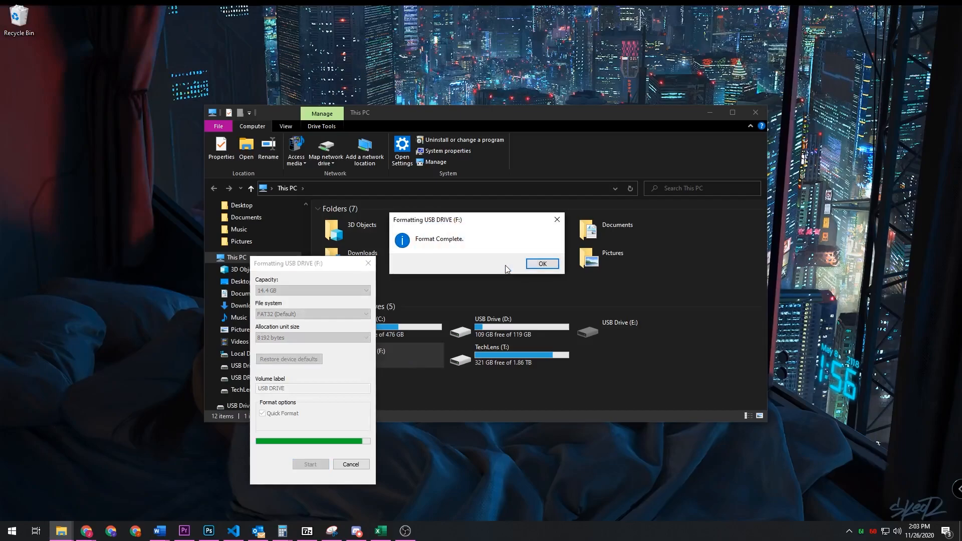
click(542, 264)
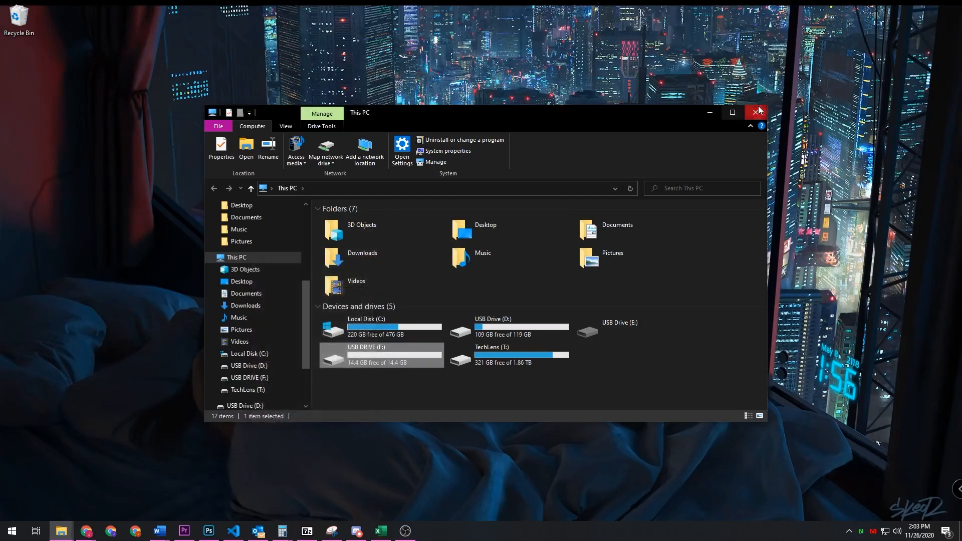
right_click(85, 531)
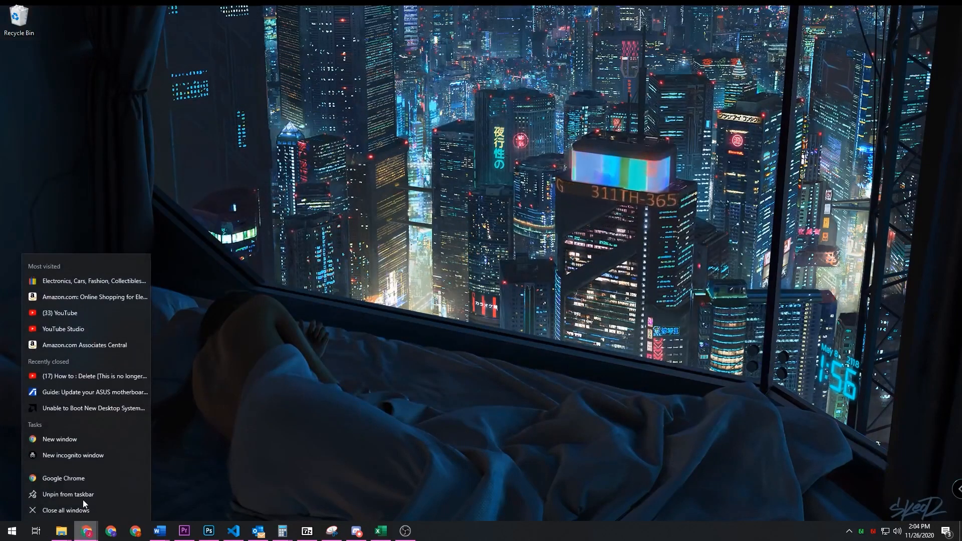
Step: Reach the ROG STRIX B550-I GAMING support page on the ASUS website in Chrome
click(59, 439)
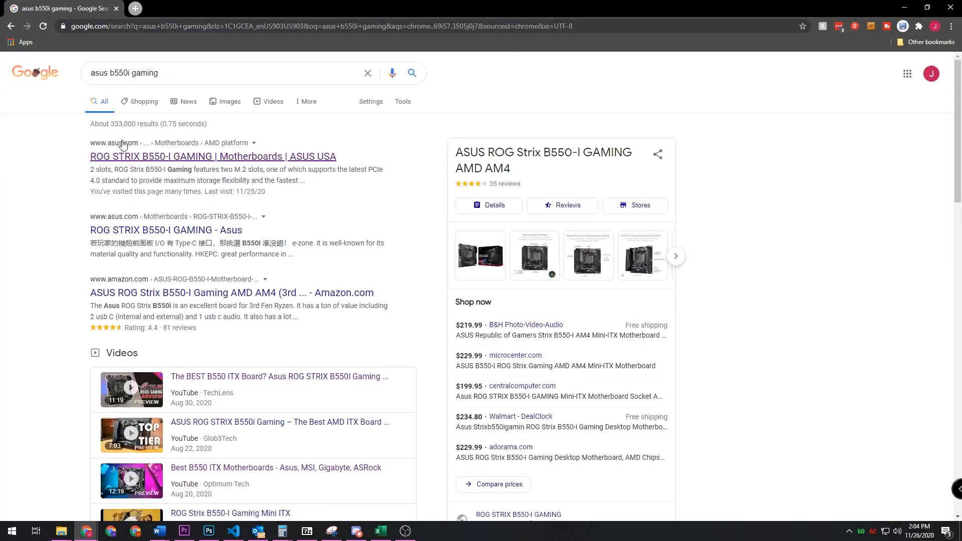
click(213, 156)
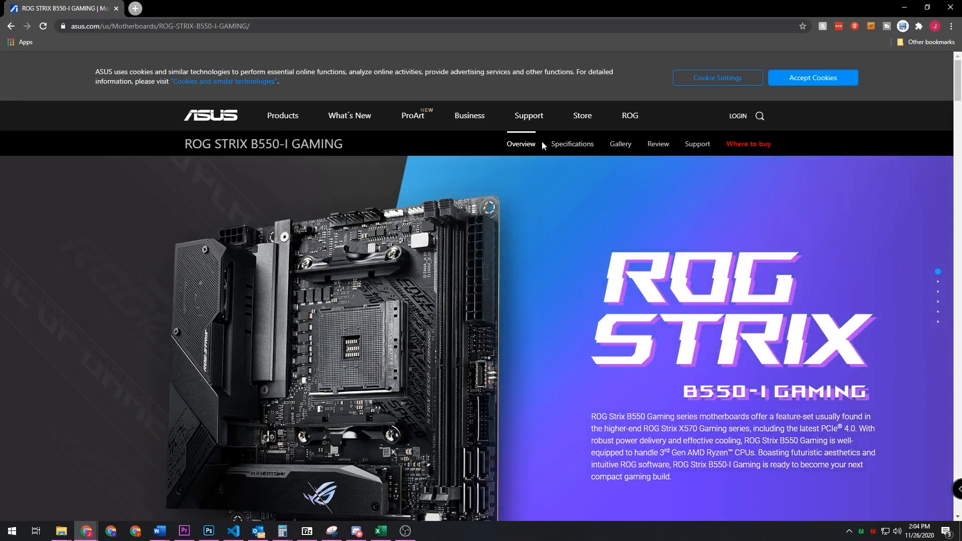
mouse_move(697, 143)
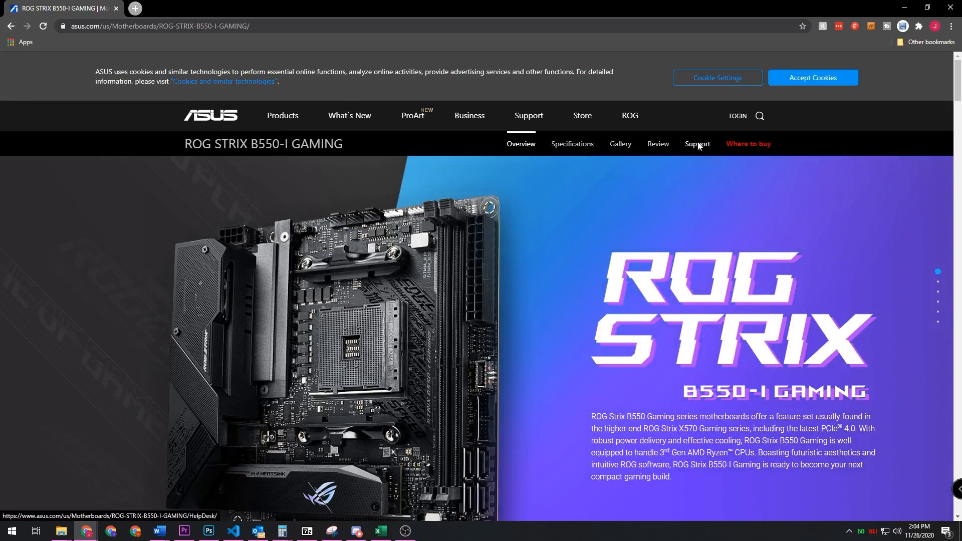
click(696, 143)
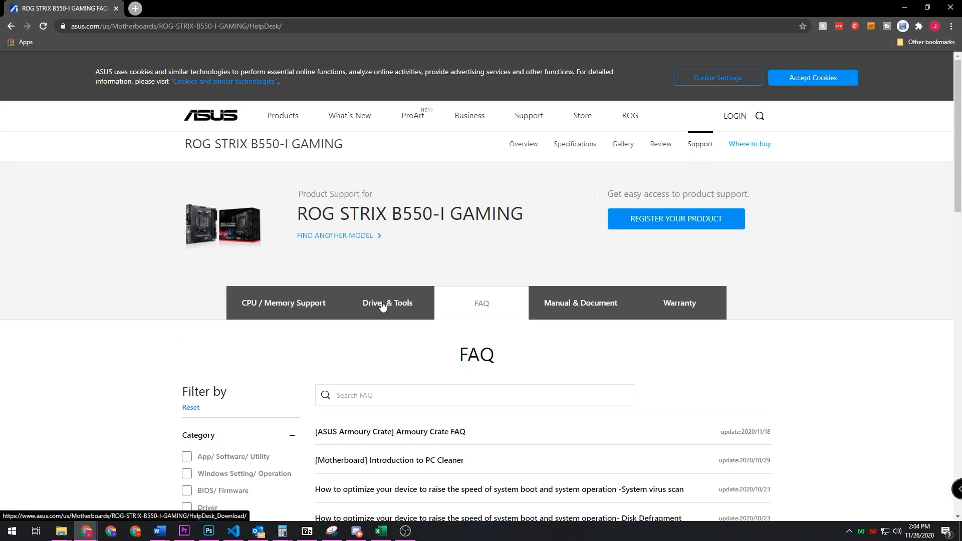
Step: Download BIOS version 1202 from Driver & Tools > BIOS & FIRMWARE and close the window
click(387, 303)
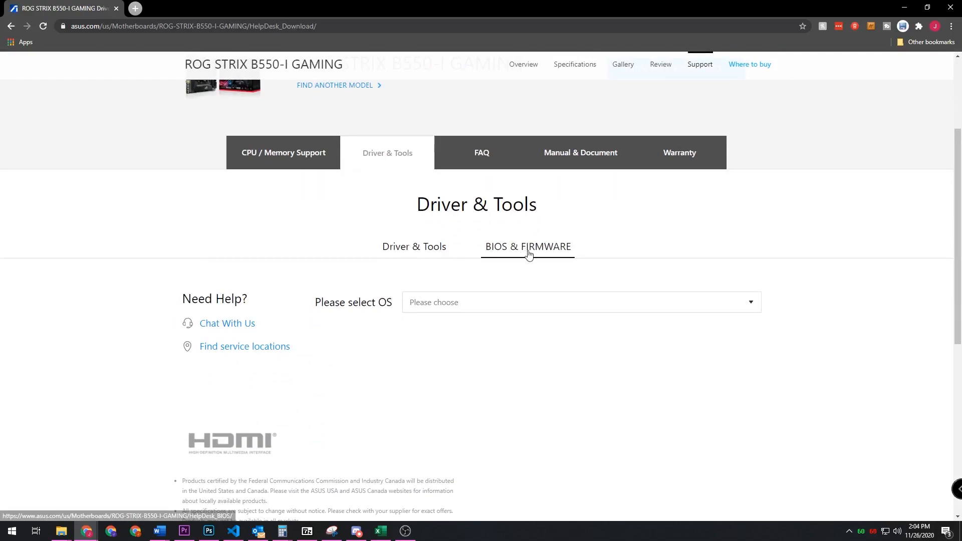
click(528, 246)
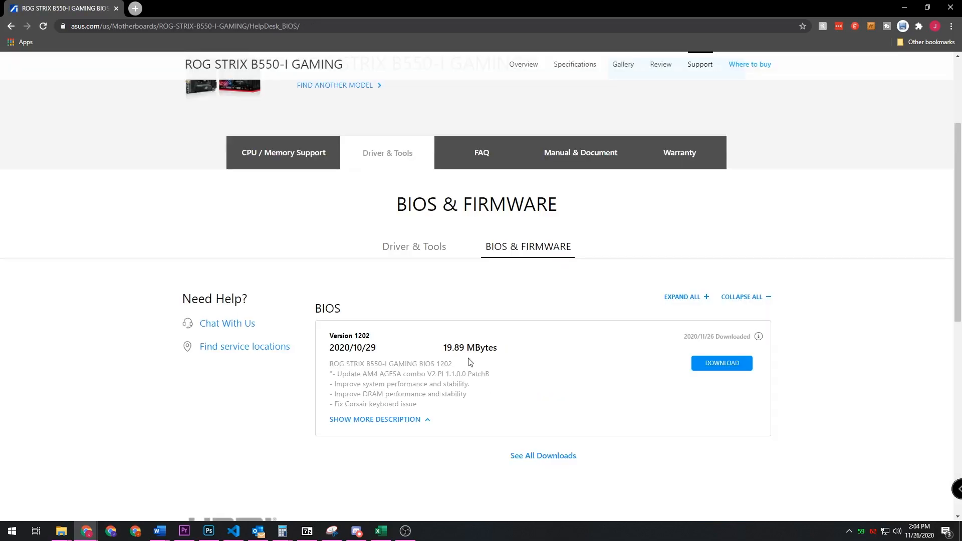
click(720, 363)
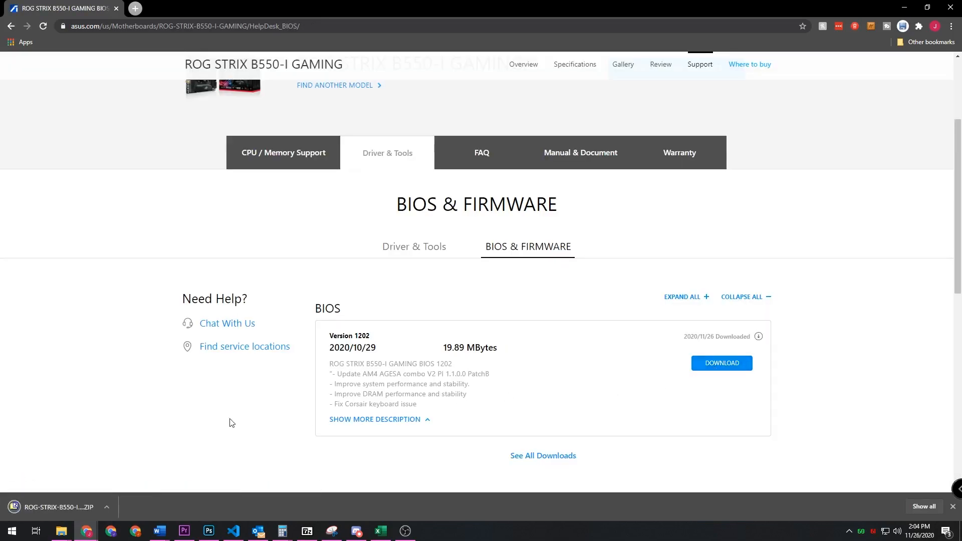
click(925, 7)
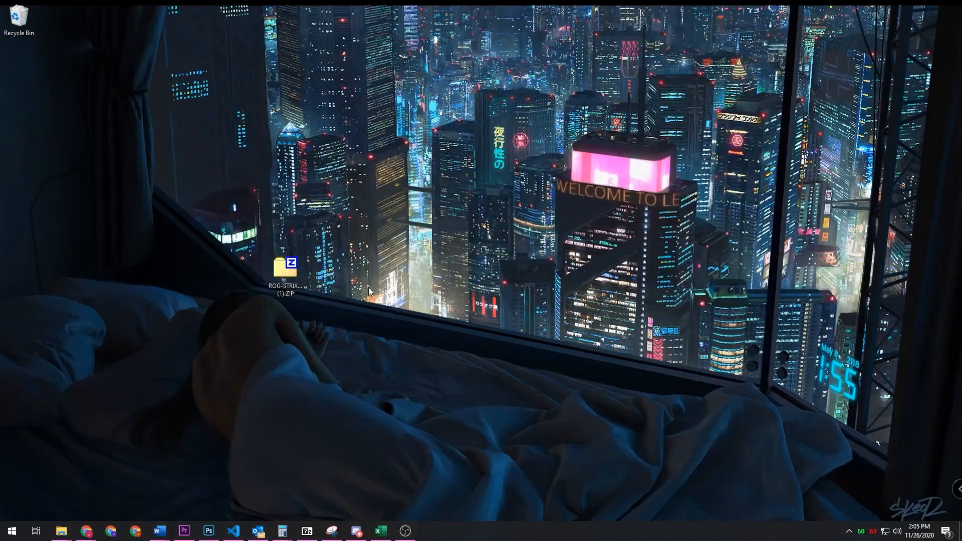
Step: Extract the BIOS ZIP onto the desktop with 7-Zip and run BIOSRenamer.exe
right_click(284, 269)
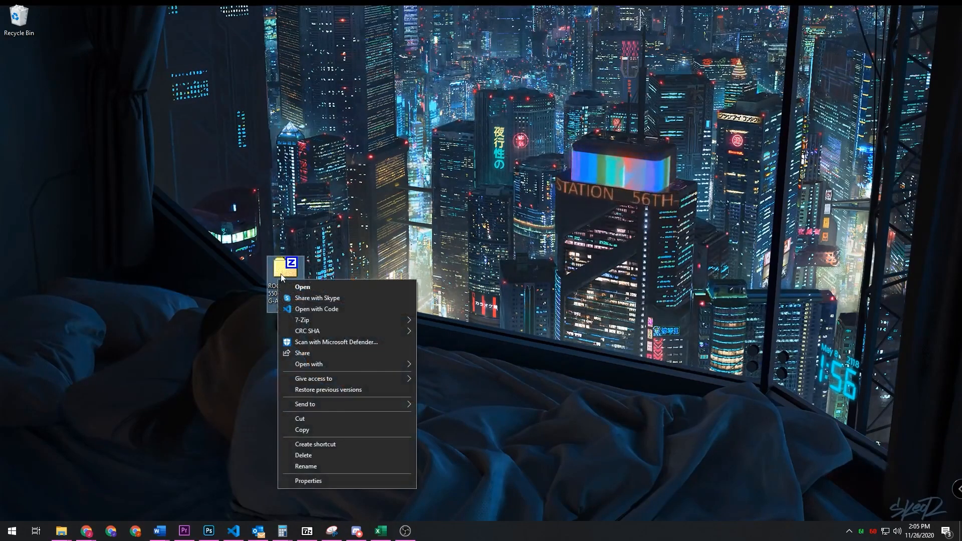
mouse_move(319, 352)
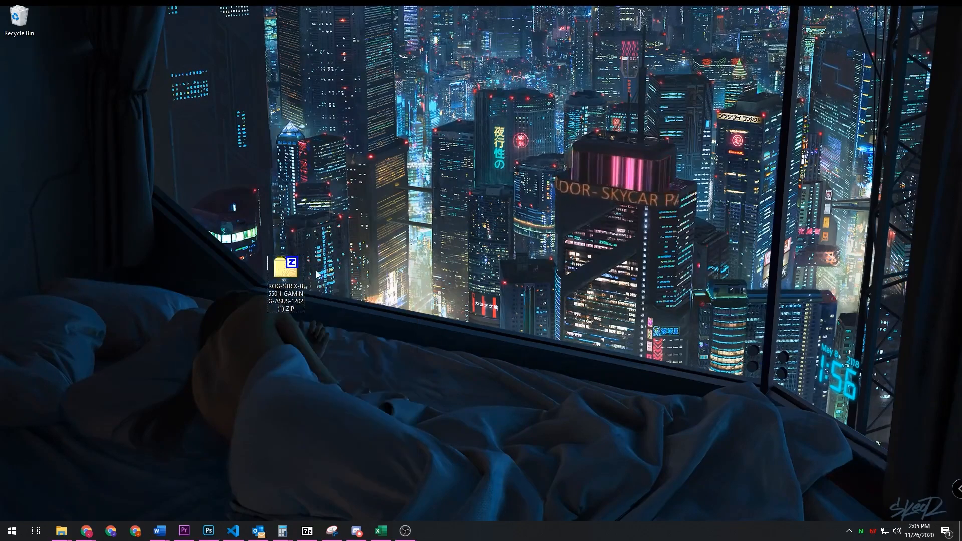
double_click(285, 265)
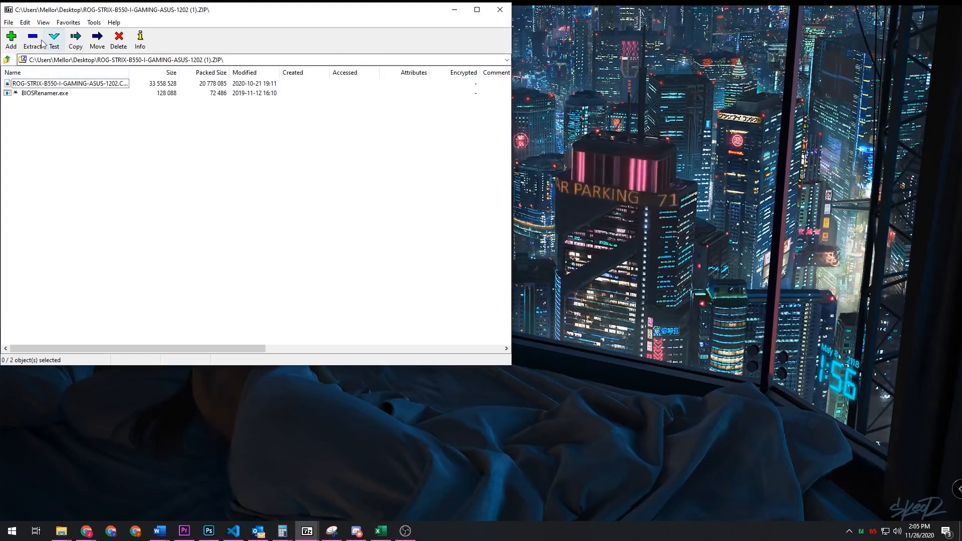
click(76, 40)
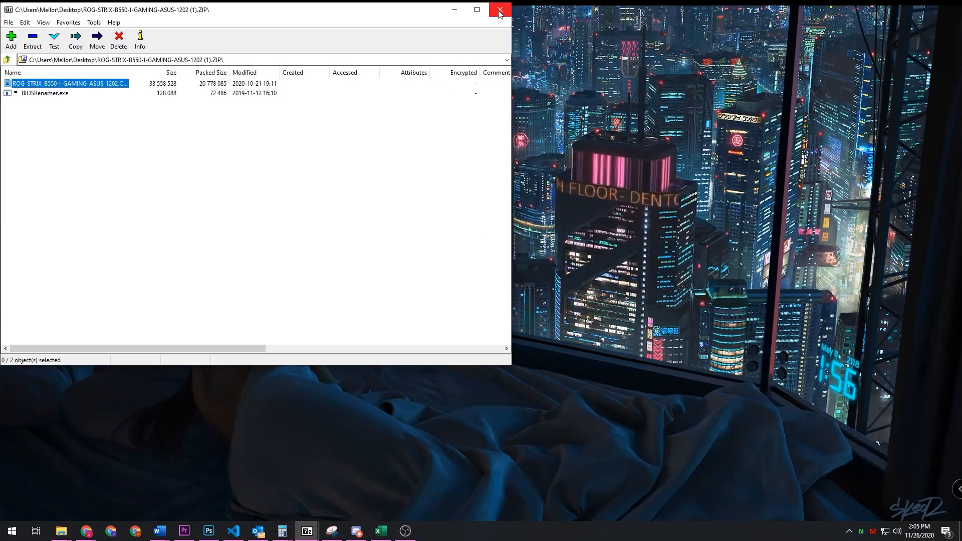
click(499, 10)
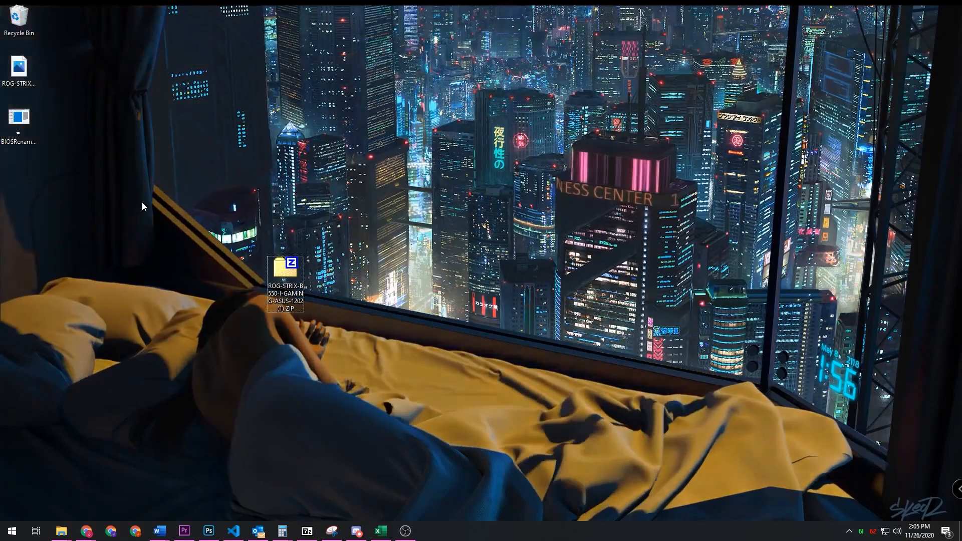
double_click(19, 121)
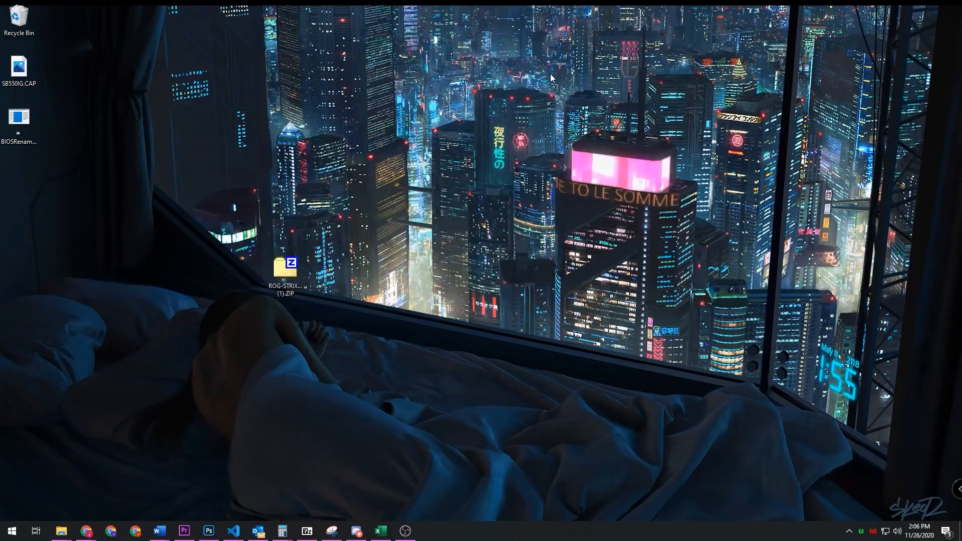
Step: Select the renamed SB550IG.CAP and bring up File Explorer on USB DRIVE (F:)
click(19, 66)
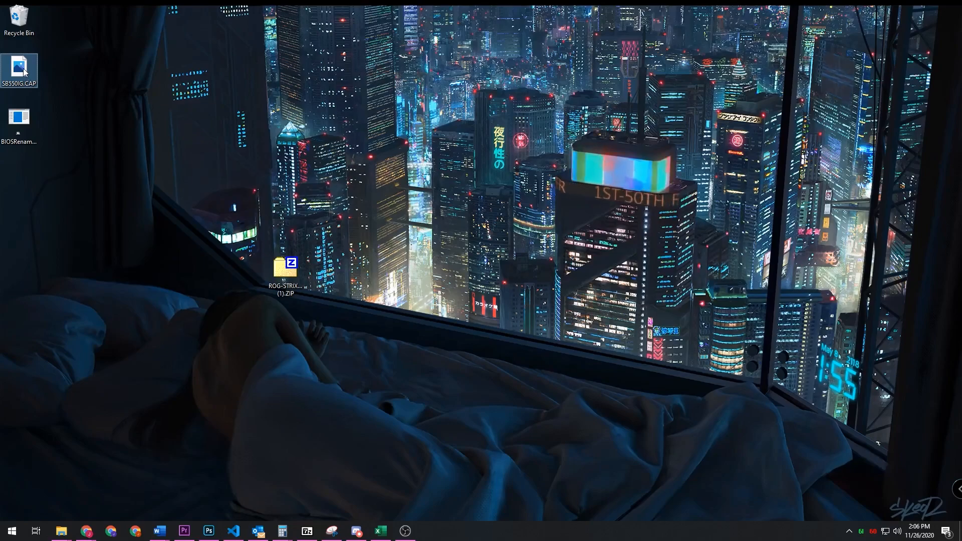
right_click(61, 531)
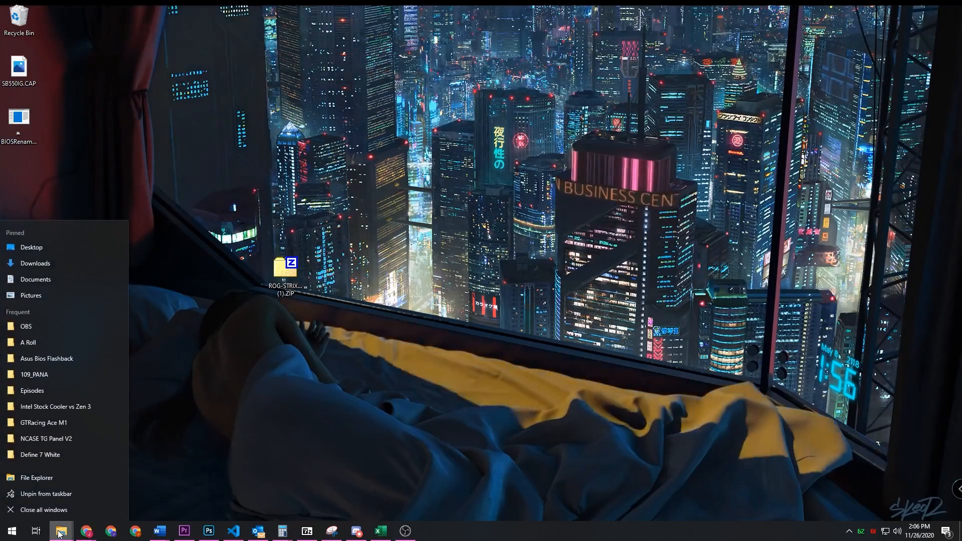
click(36, 477)
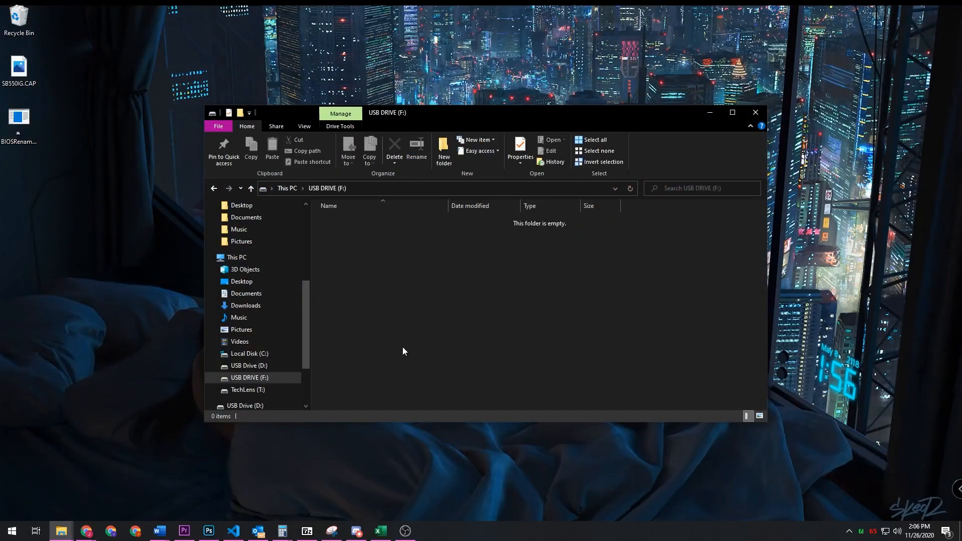
mouse_move(406, 253)
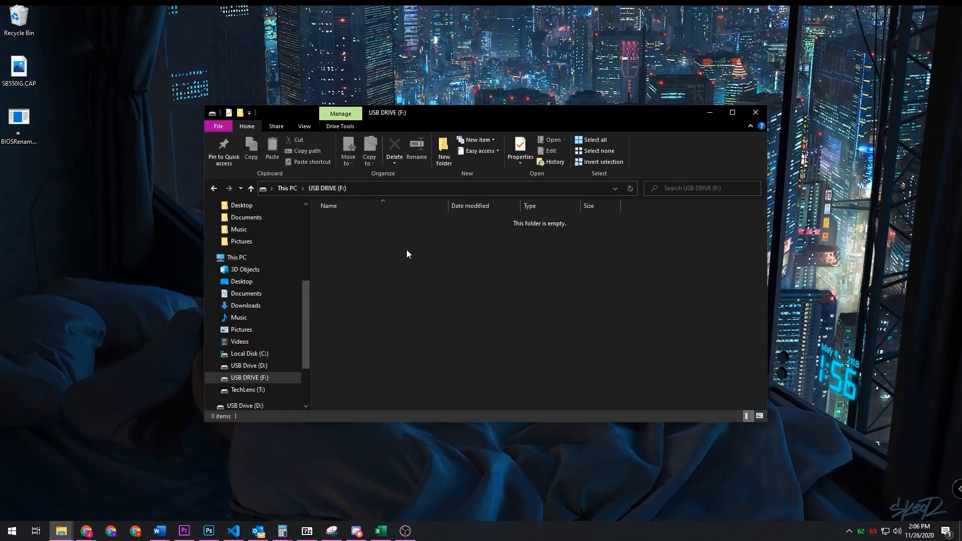